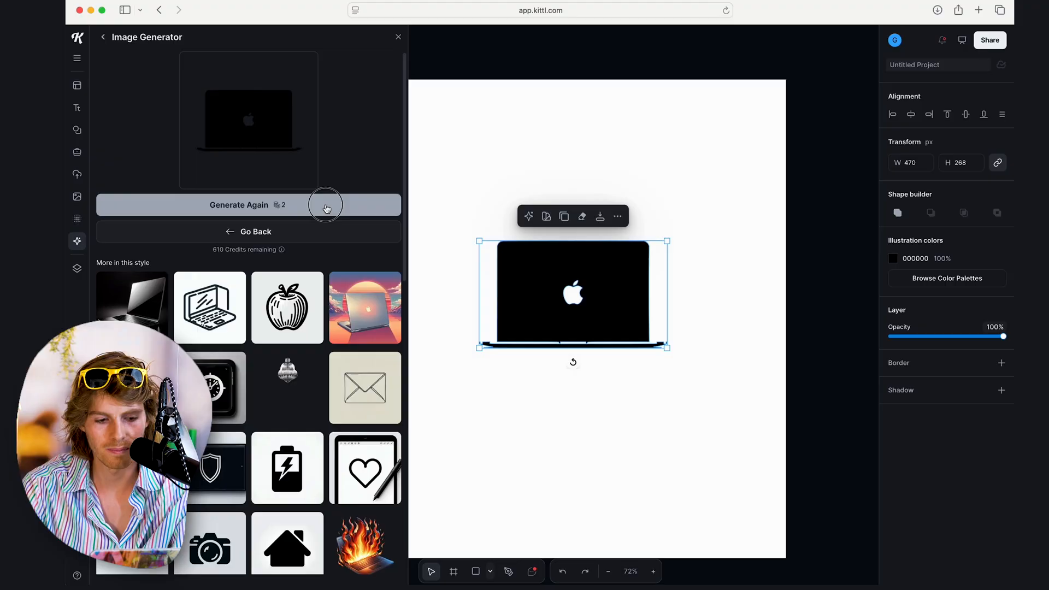
- Regenerate the laptop illustration from the same prompt via Generate Again
left_click(248, 204)
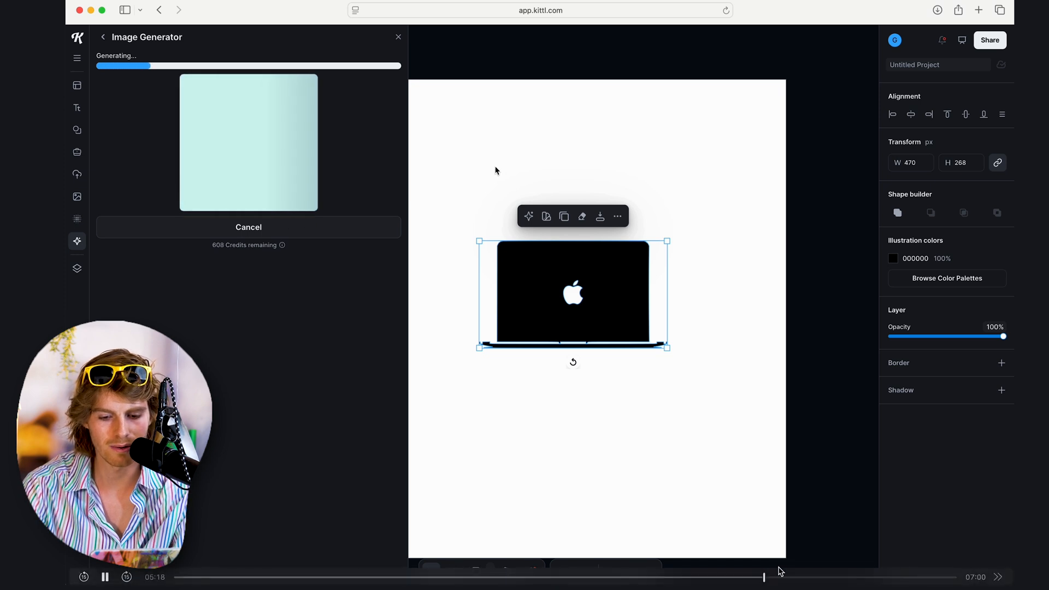